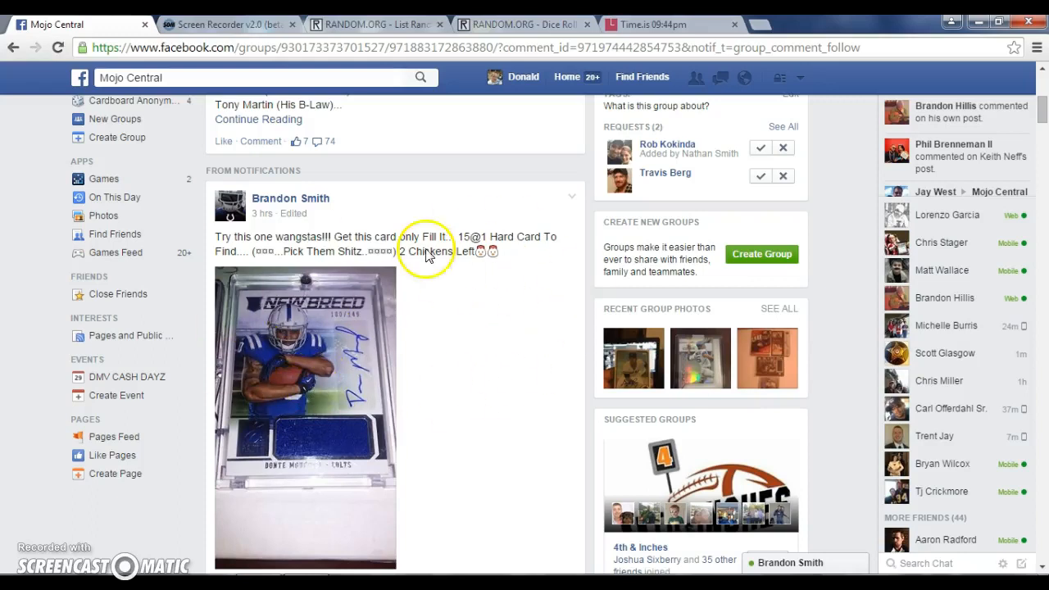
mouse_move(324, 361)
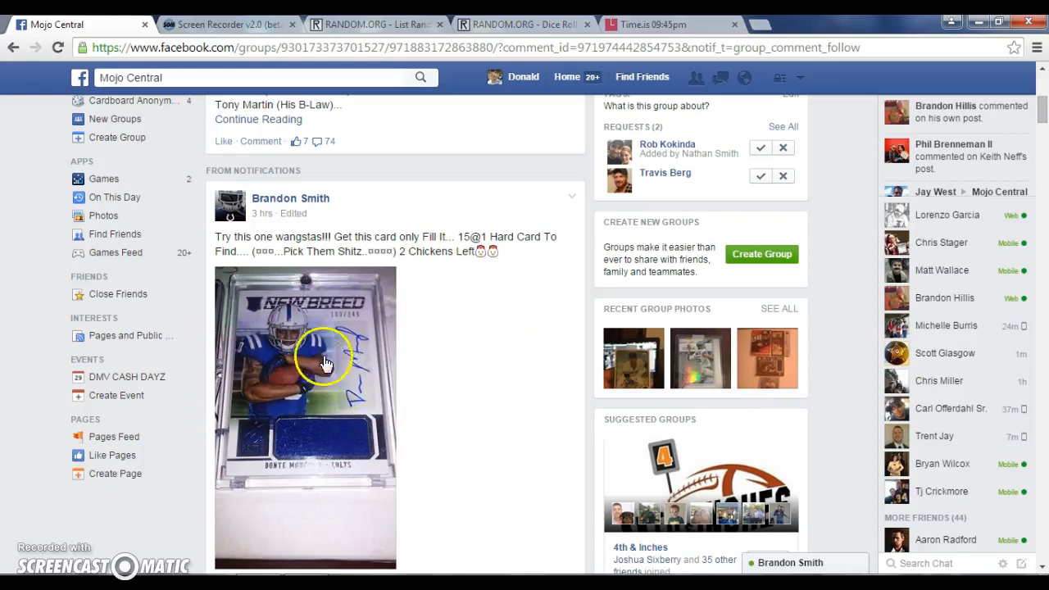
Step: Review the Facebook post and the 15 numbered names, then switch to the 2-dice Dice Roller
scroll(down, 3)
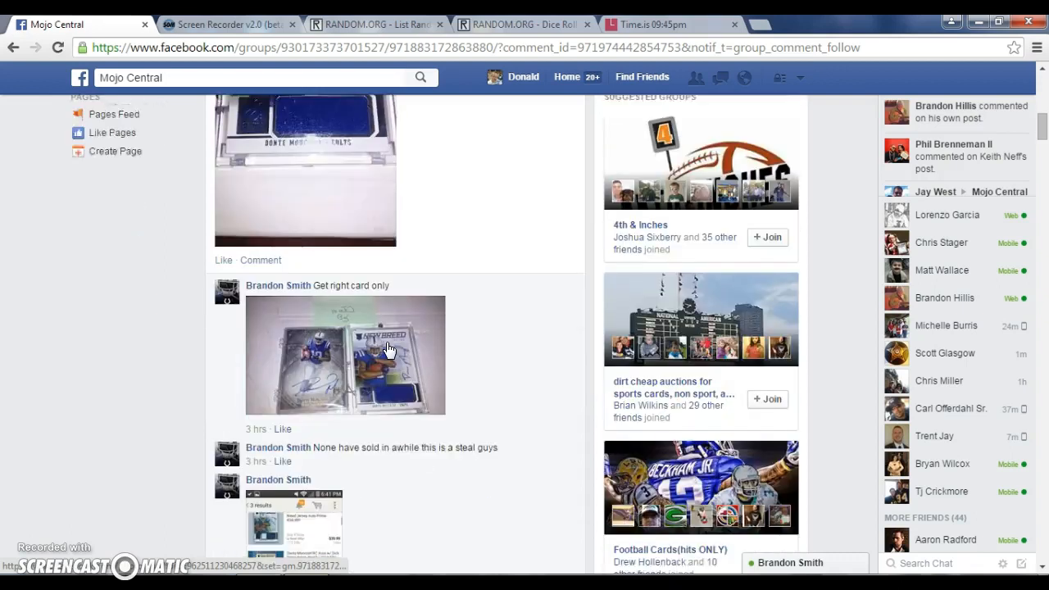
scroll(down, 3)
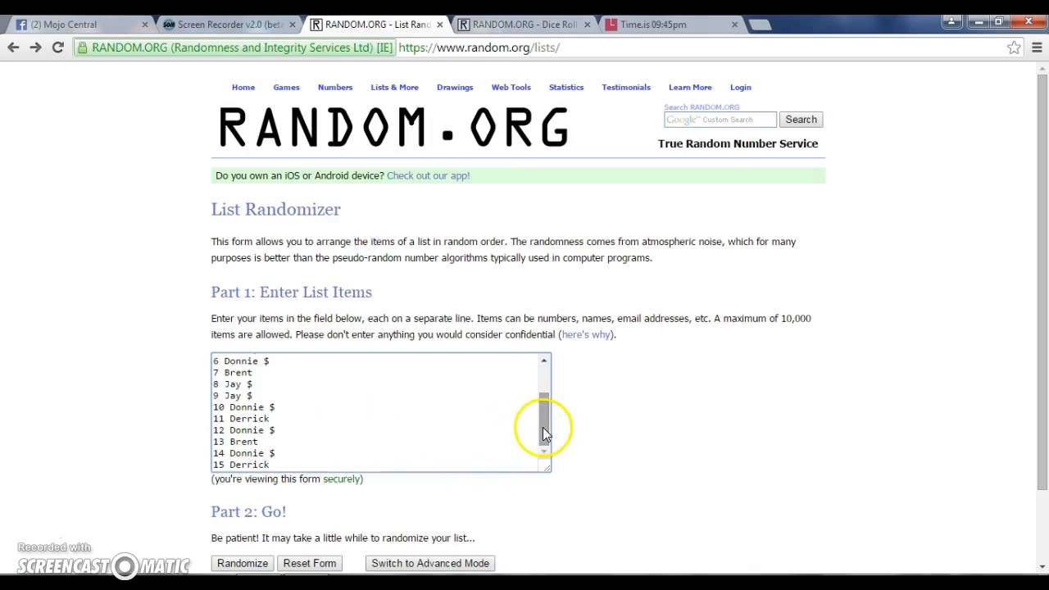
scroll(up, 3)
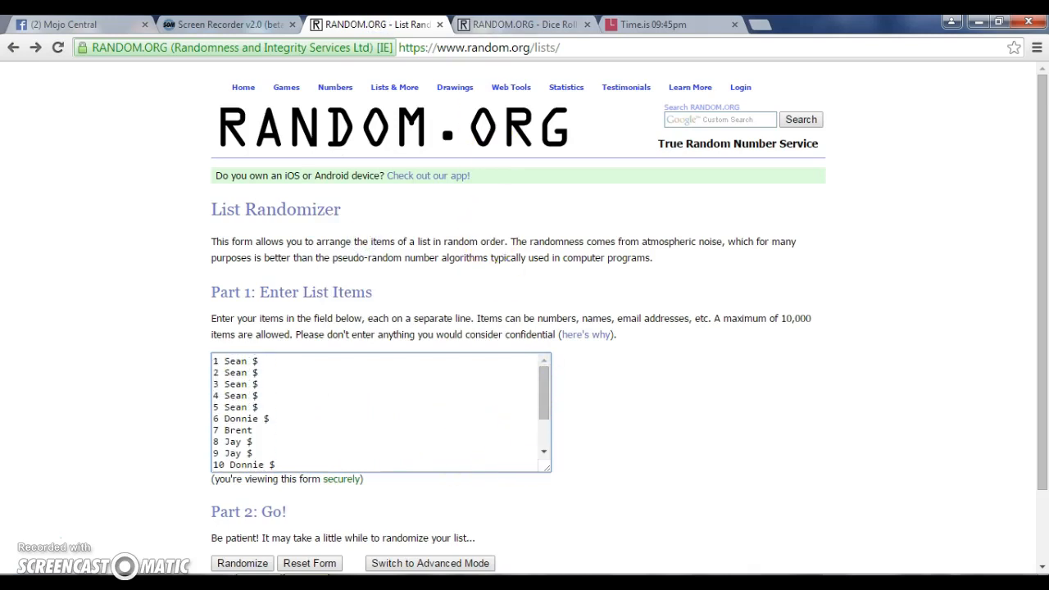
click(522, 24)
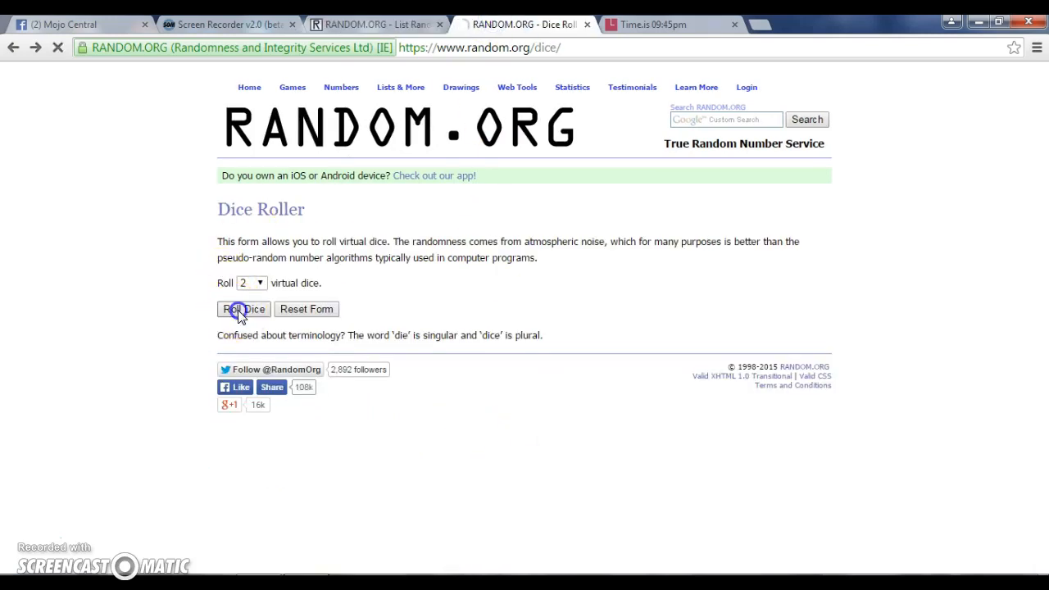
Step: Roll two dice, getting 5 and 2, and return to the 15-name list
click(244, 309)
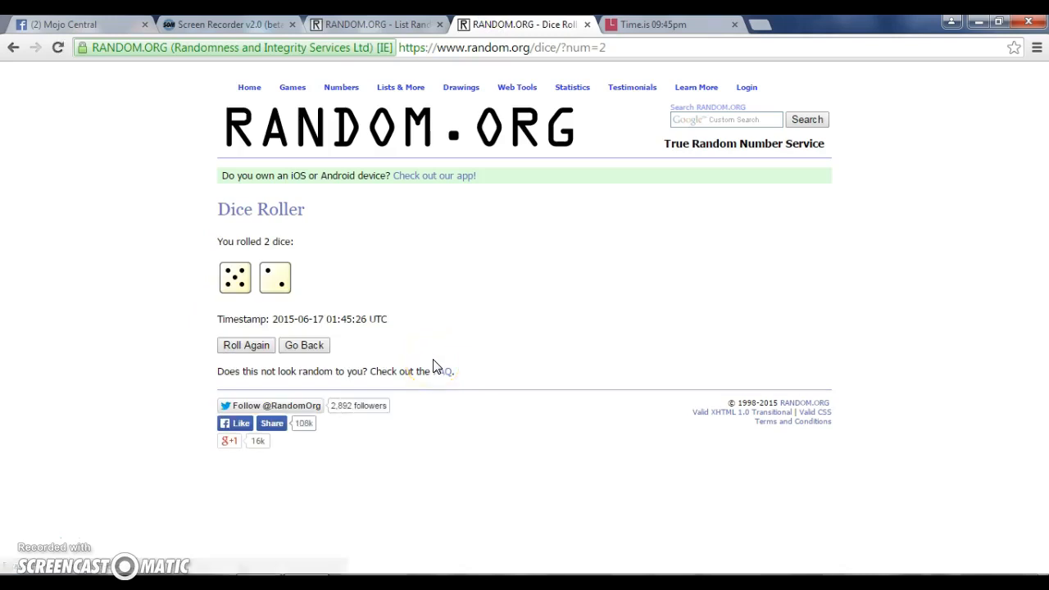
click(664, 24)
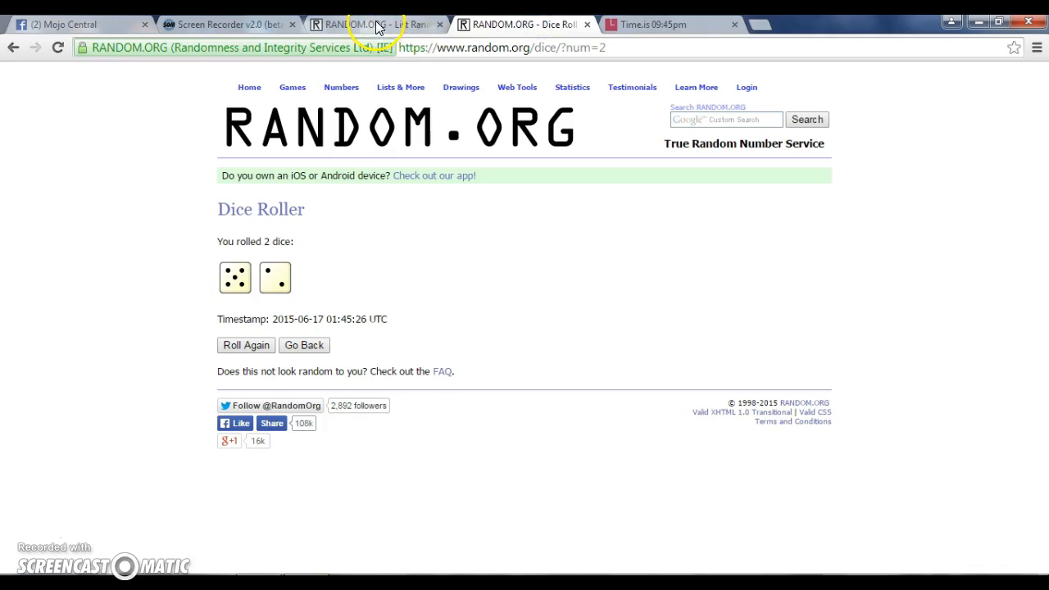
click(373, 24)
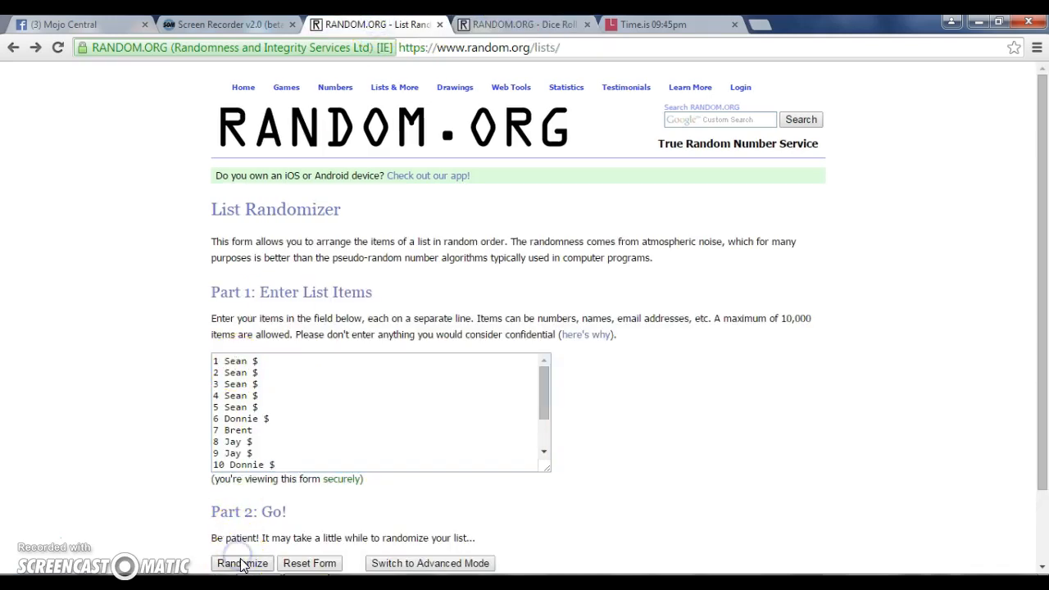
Step: Randomize the 15-name list six times, then revisit the 5-and-2 dice result
click(241, 563)
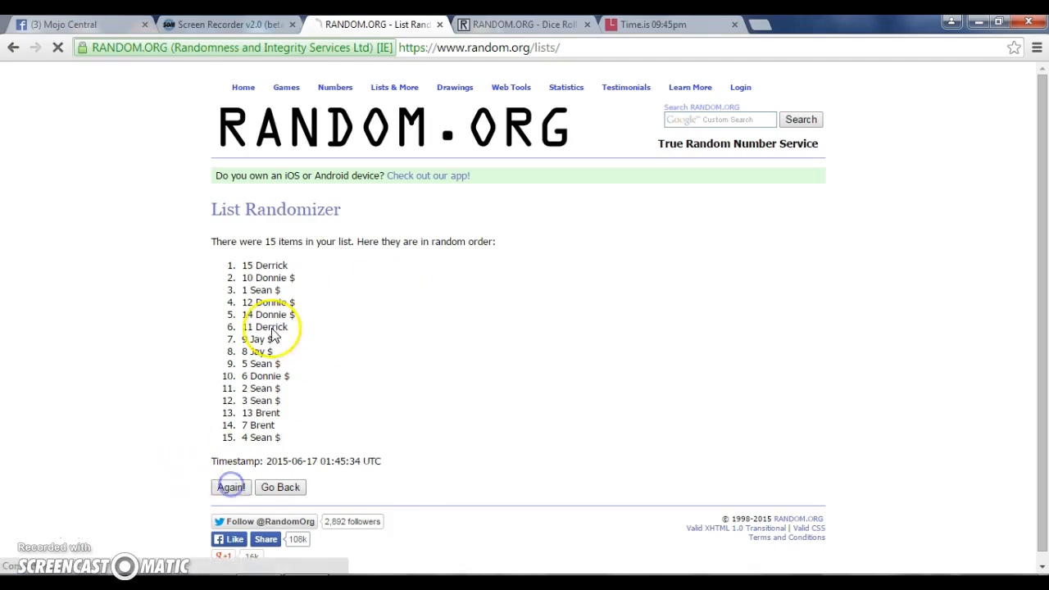
click(231, 487)
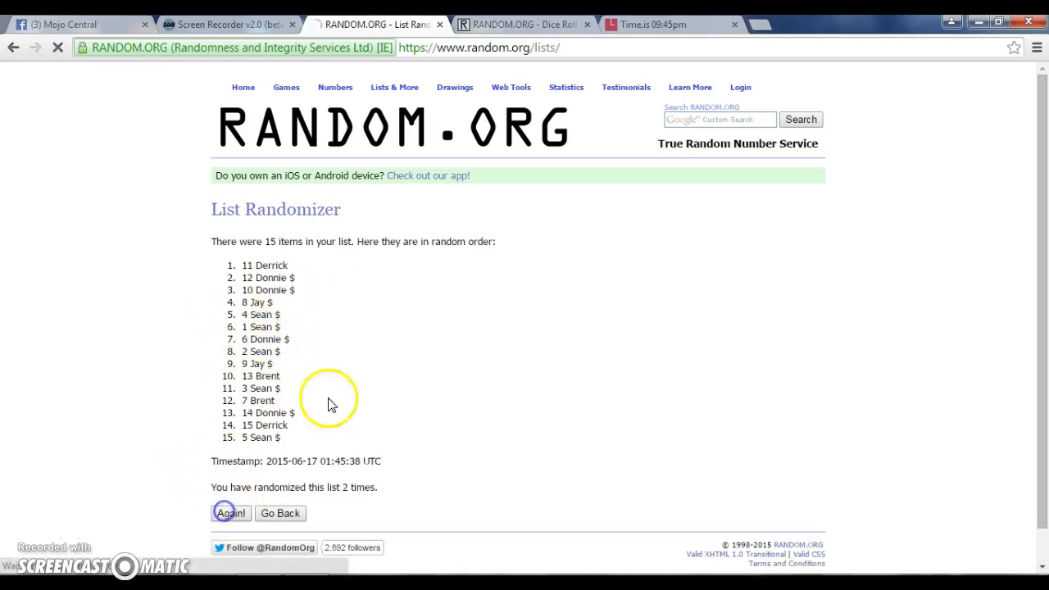
click(230, 513)
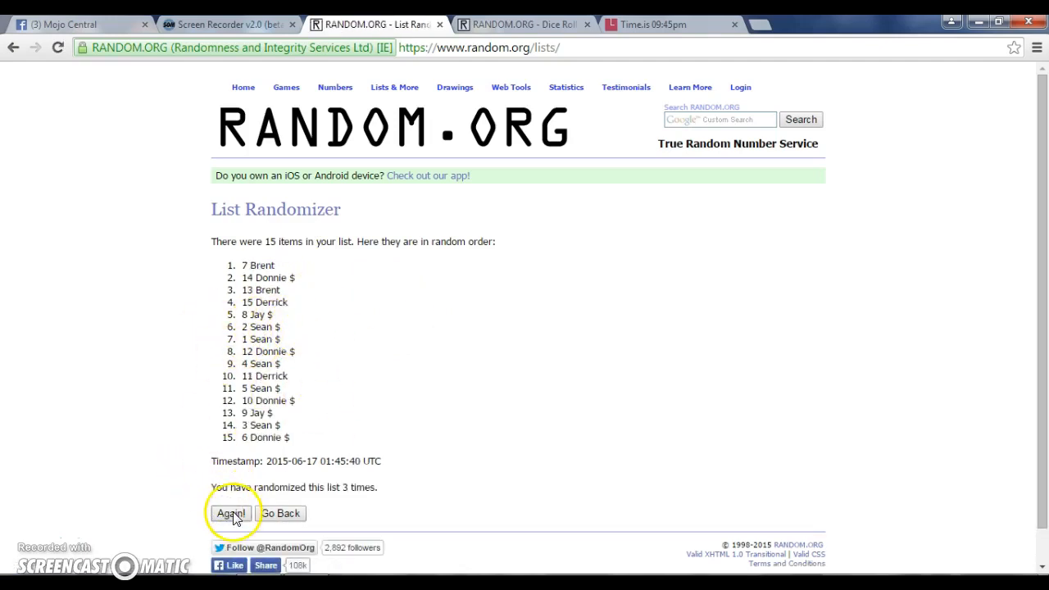
click(230, 513)
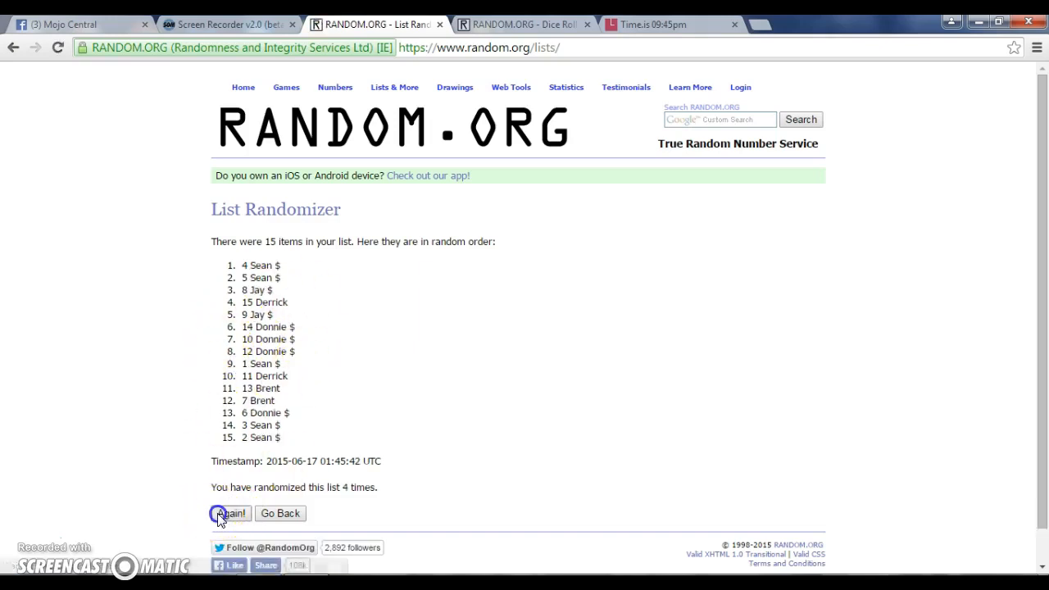
click(230, 513)
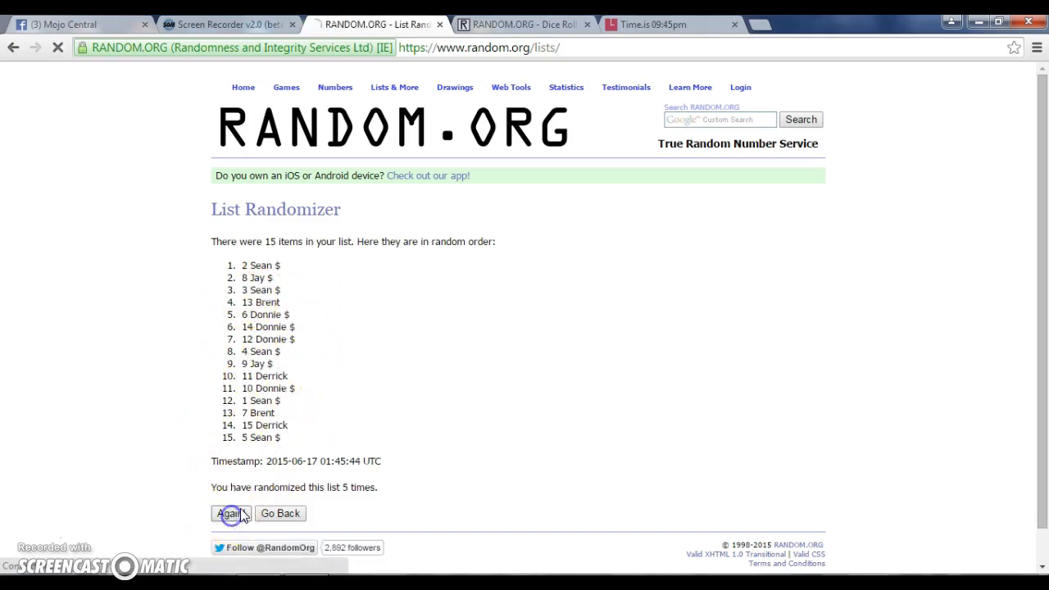
click(230, 514)
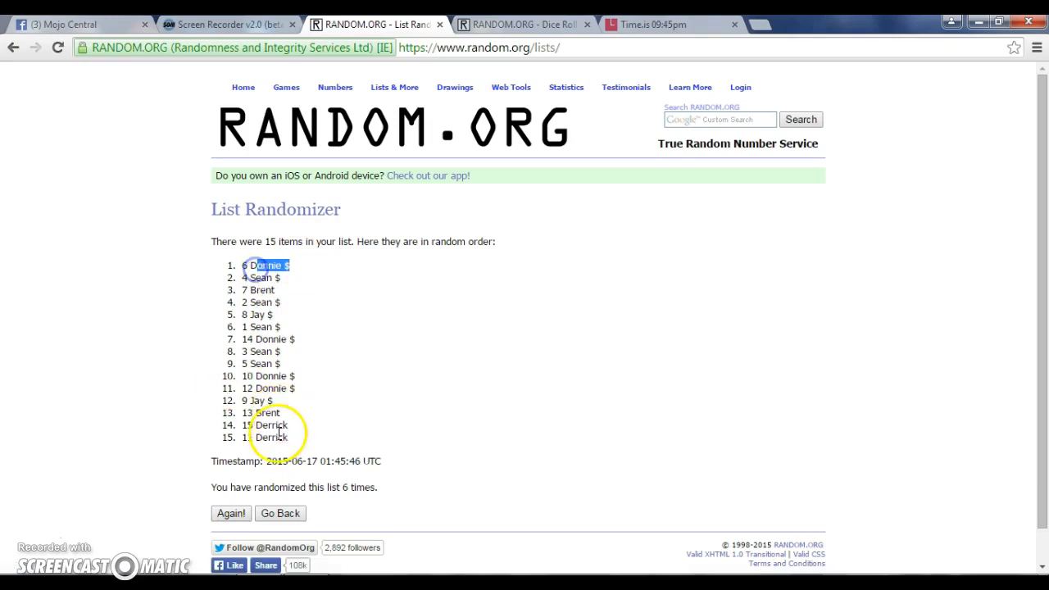
click(525, 24)
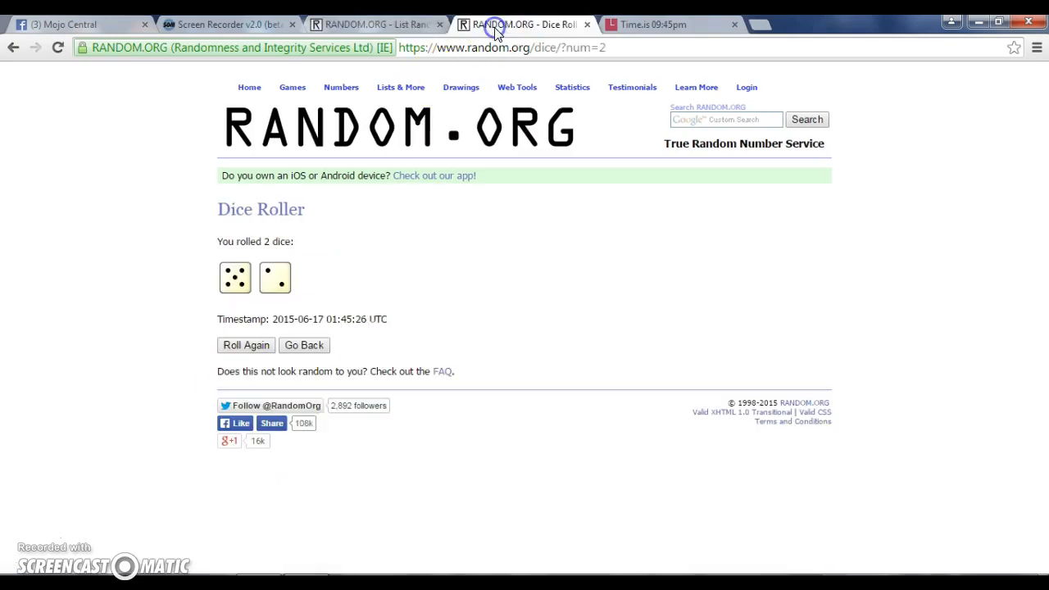
Step: Check the current time and dice result, then shuffle the list a seventh time
click(647, 24)
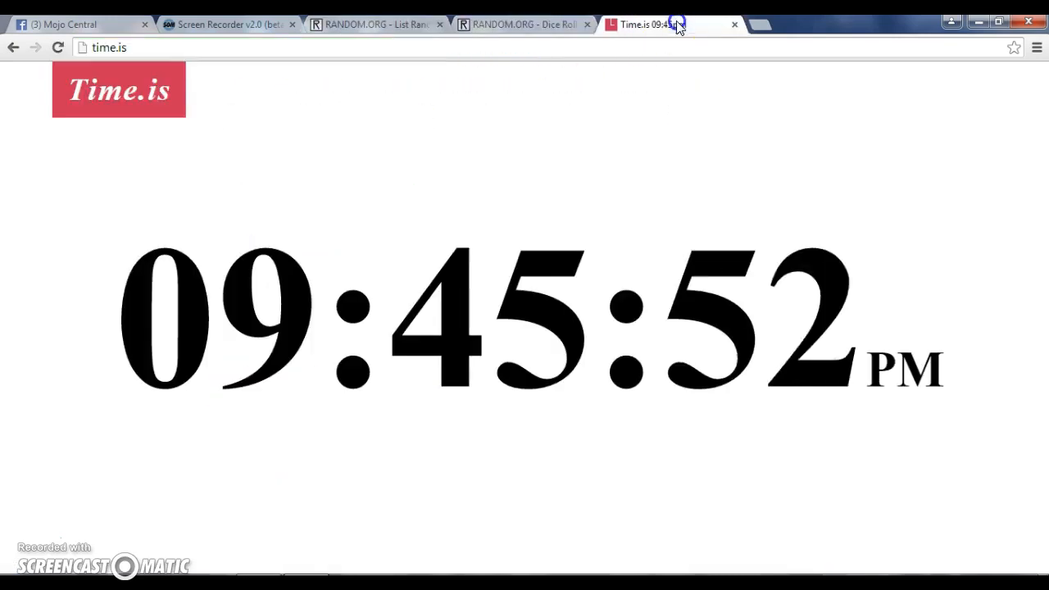
click(373, 24)
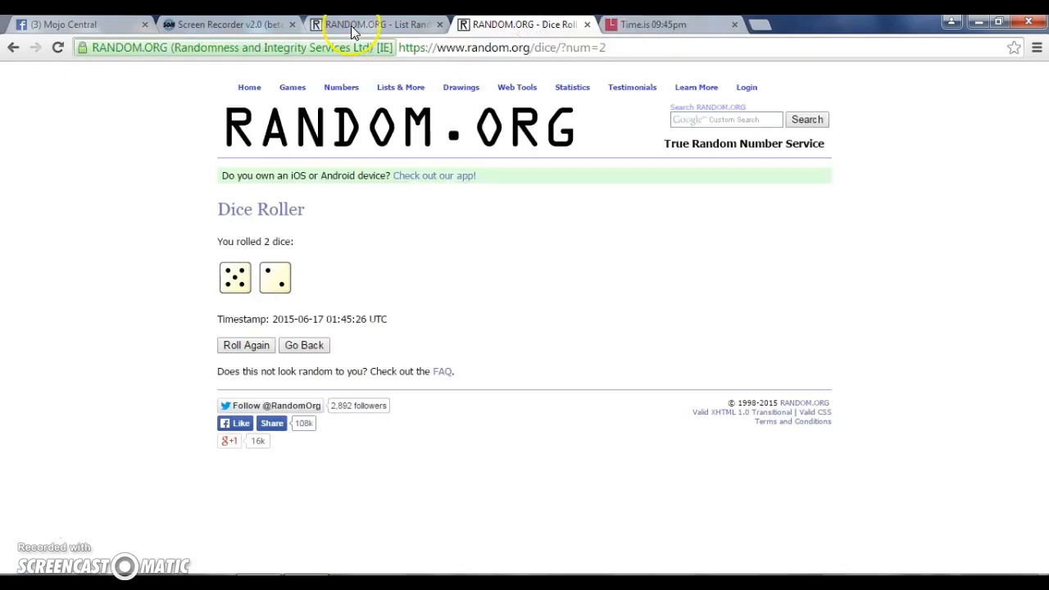
click(373, 24)
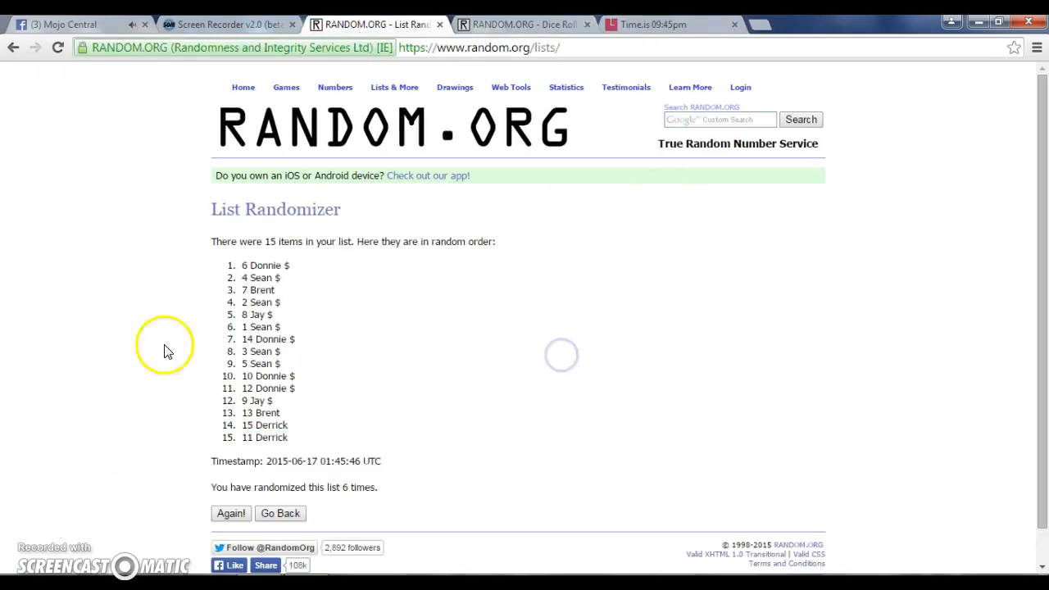
click(232, 513)
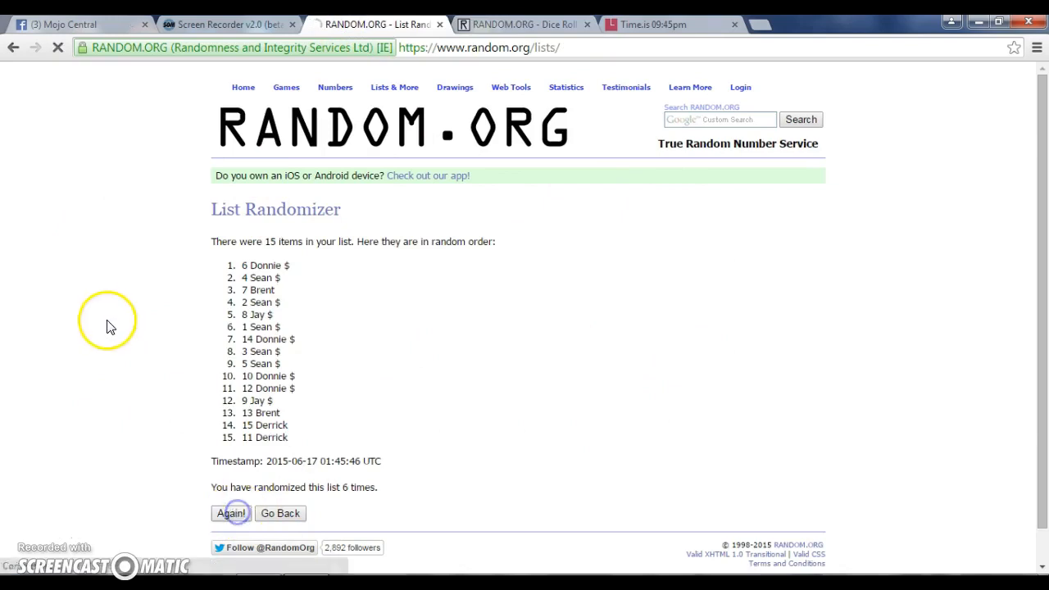
Step: Highlight 1 Sean $ at spot 1, compare with the dice and time, and return
click(231, 513)
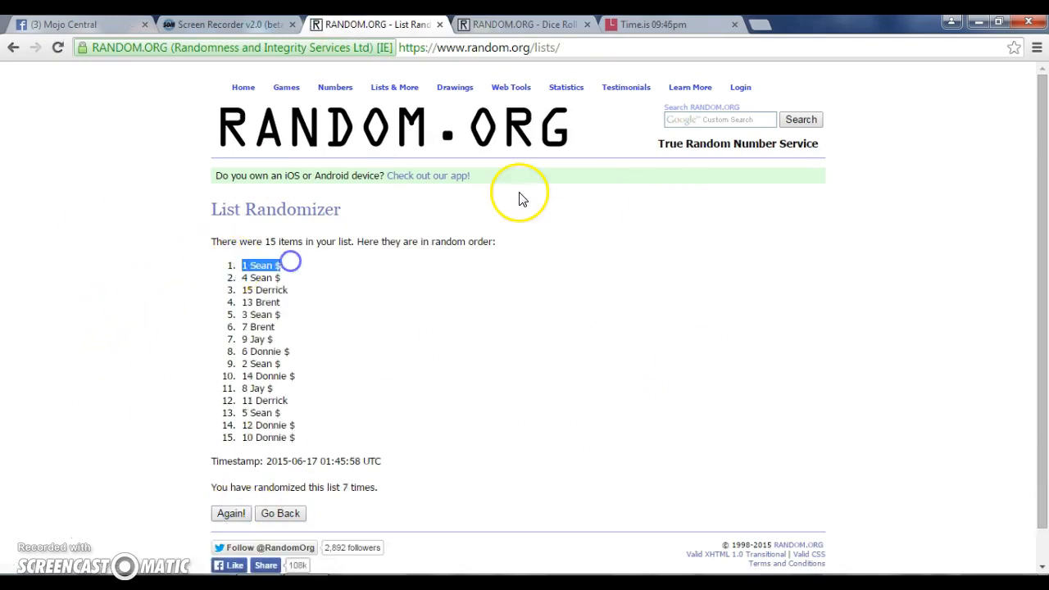
click(525, 24)
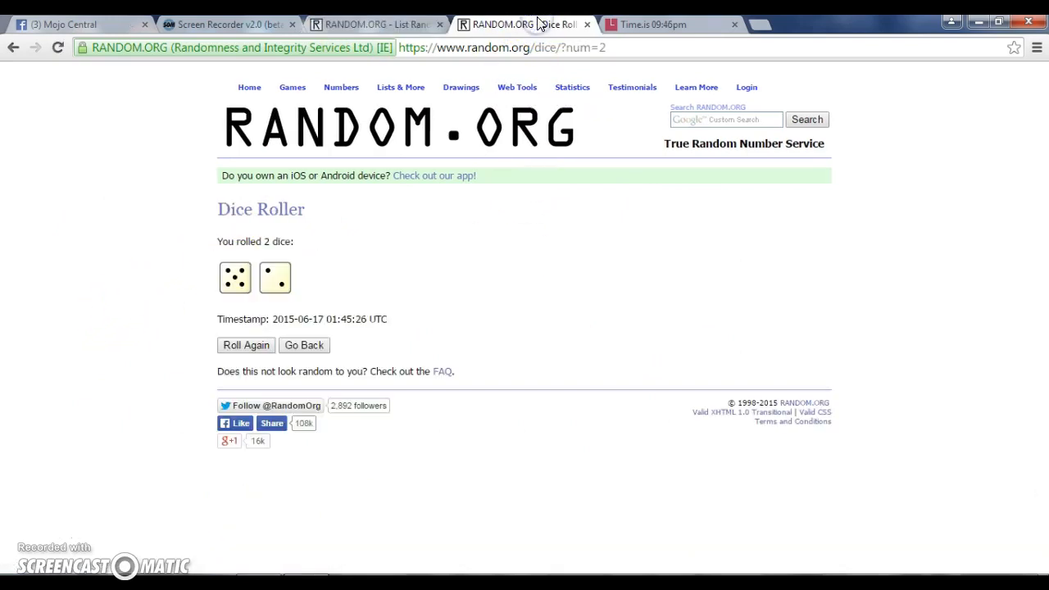
click(652, 24)
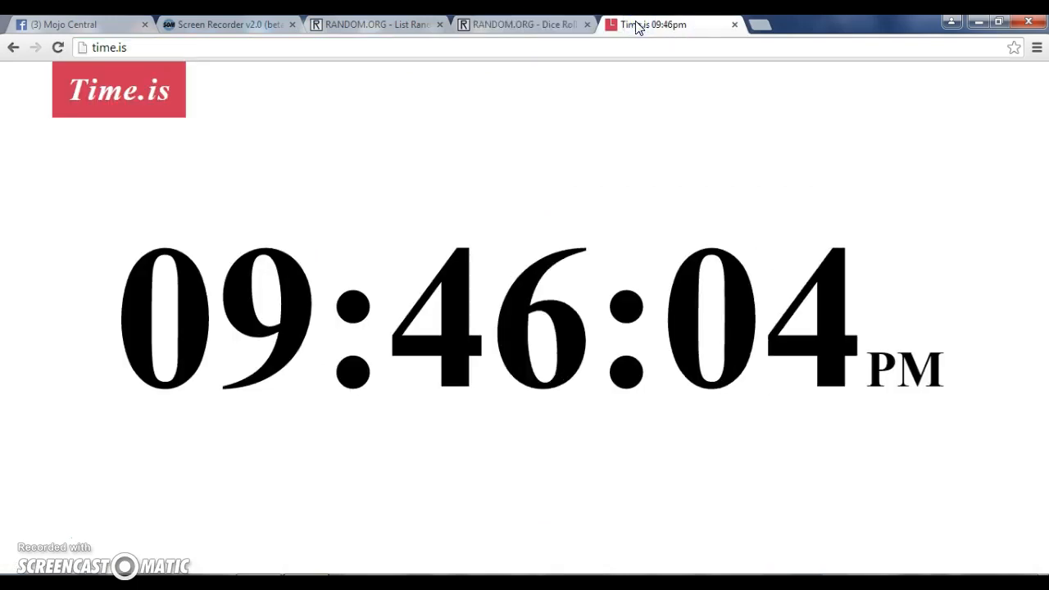
click(373, 24)
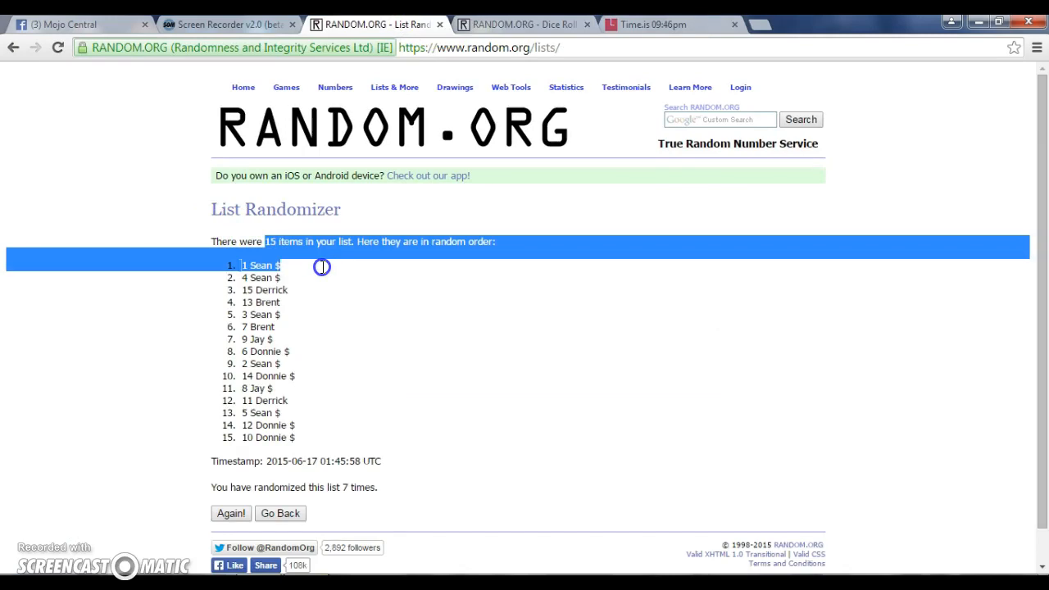
Step: View the 'done' comment in the Mojo Central thread, then show the Time.is page
click(616, 413)
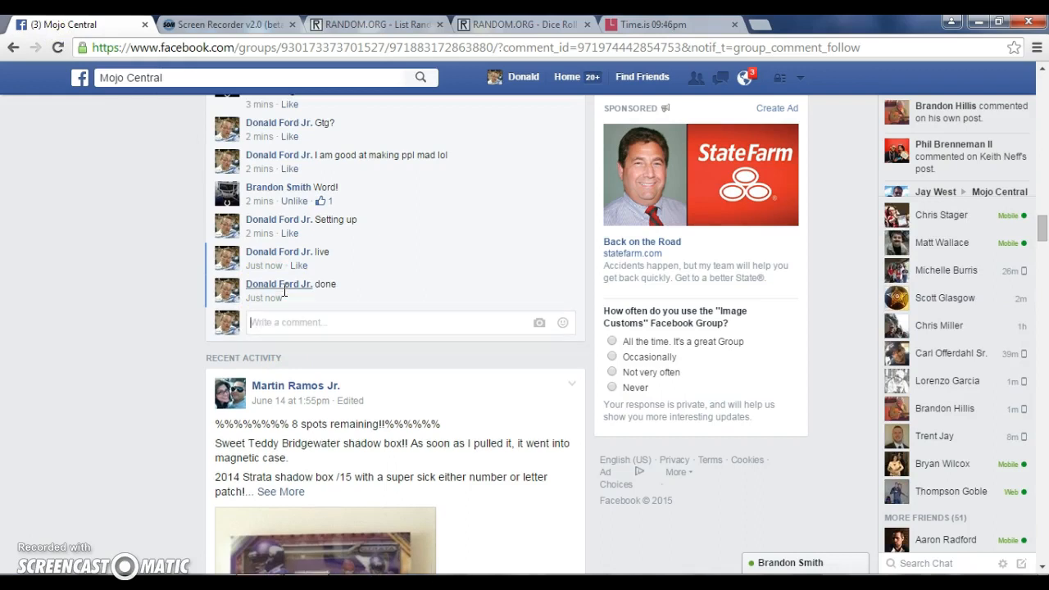
click(668, 24)
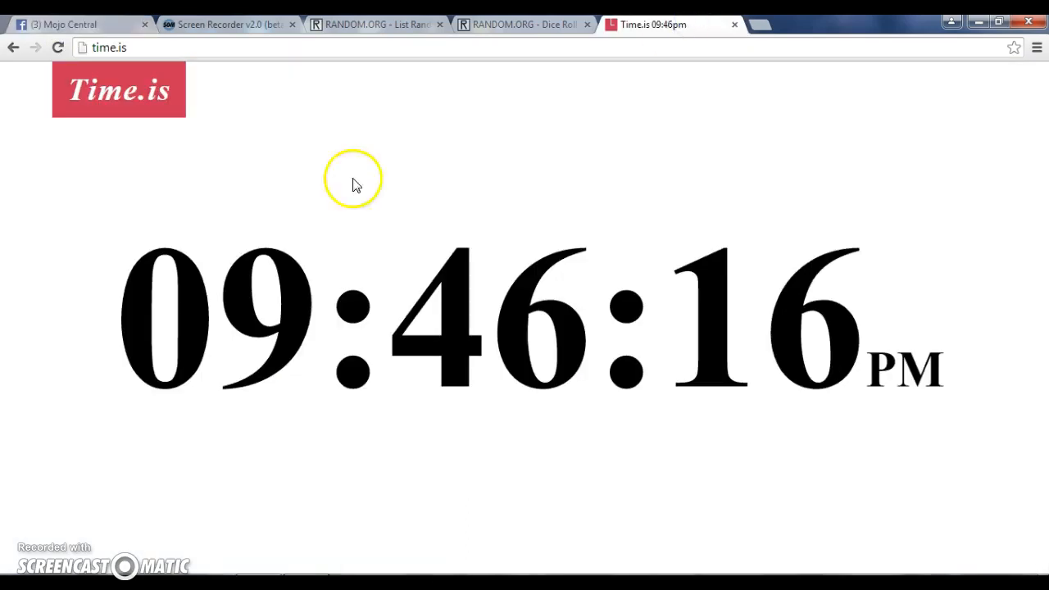